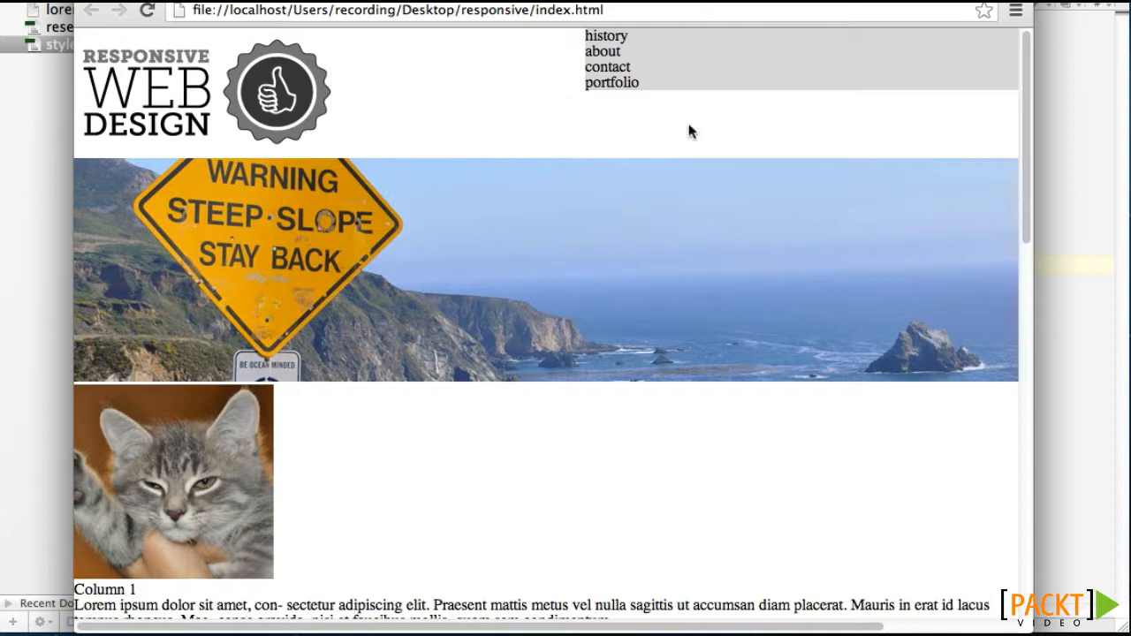
mouse_move(632, 131)
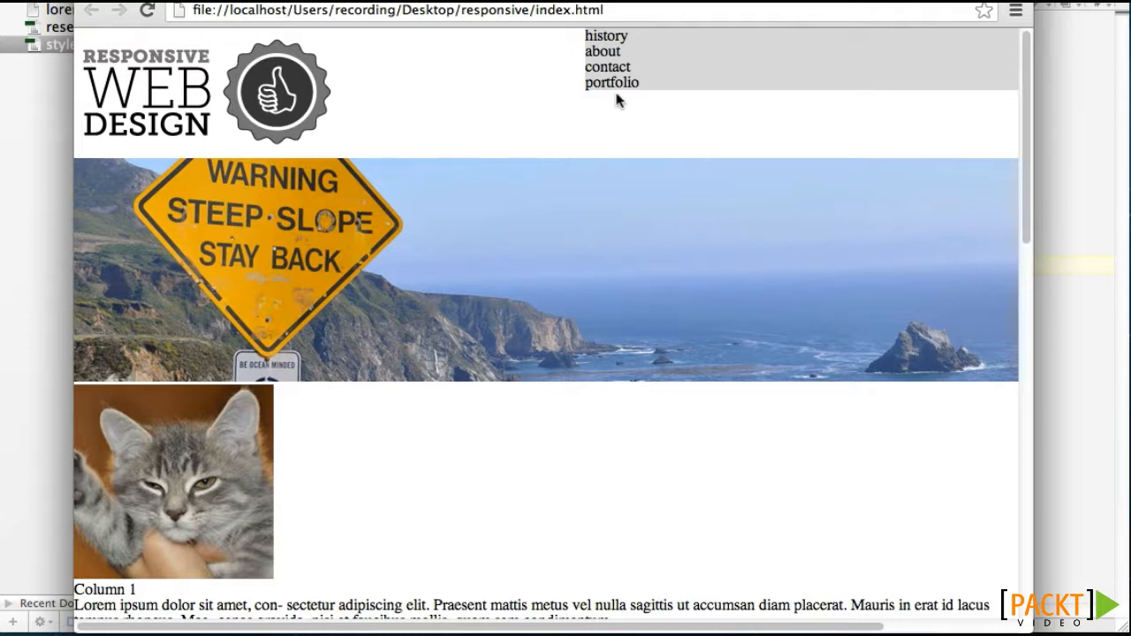
mouse_move(618, 164)
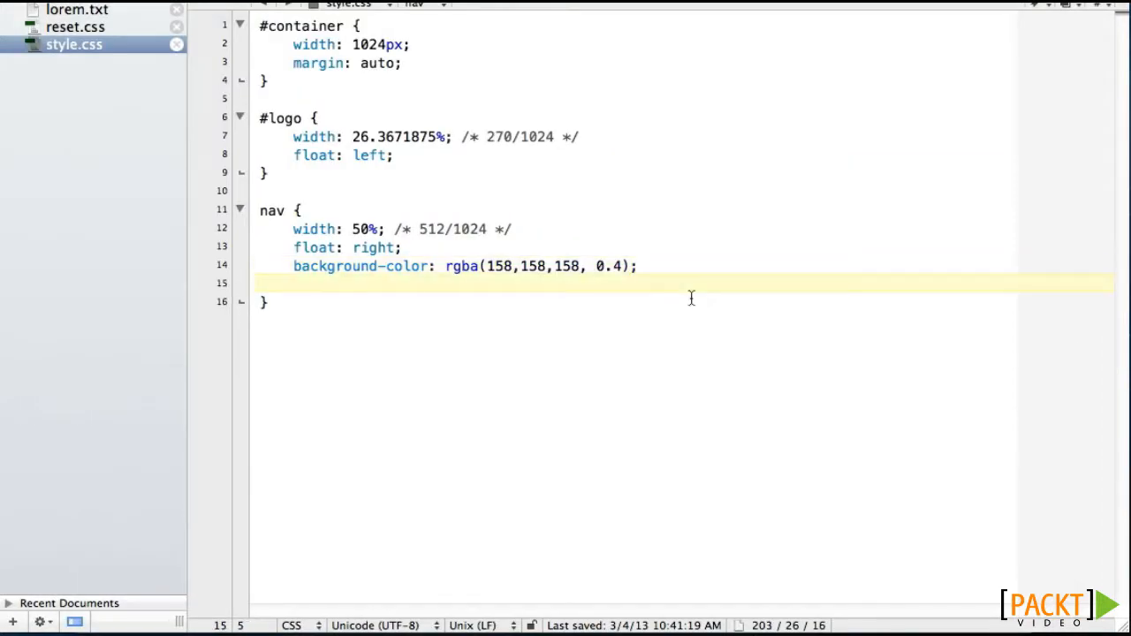
Step: Add margin-top: 35px; to the nav rule in style.css
text(margin)
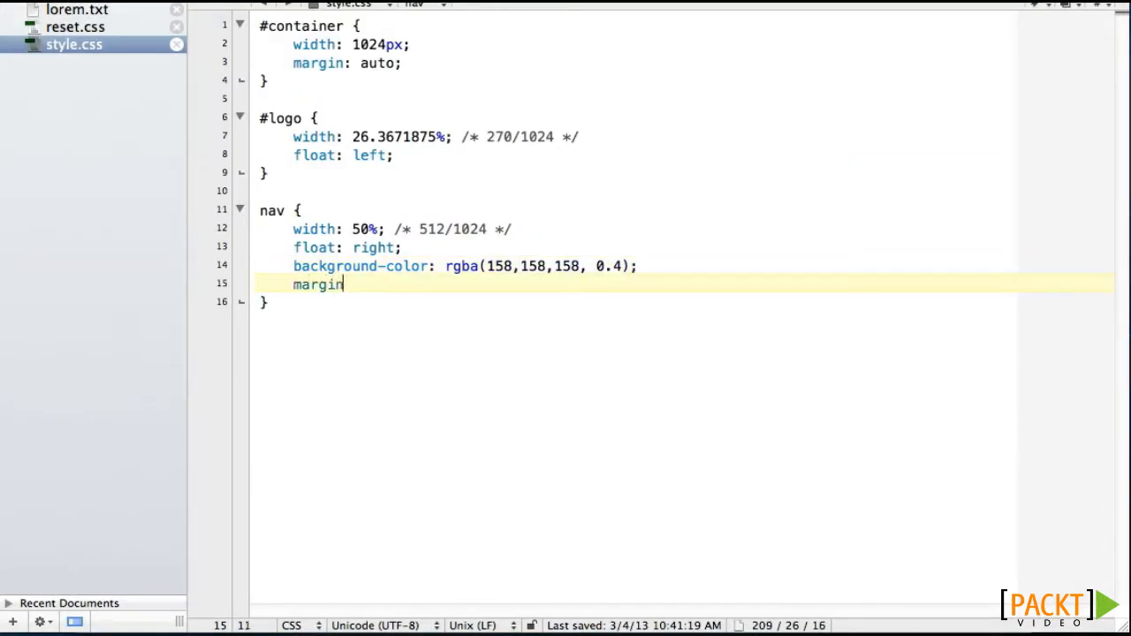
text(-top:)
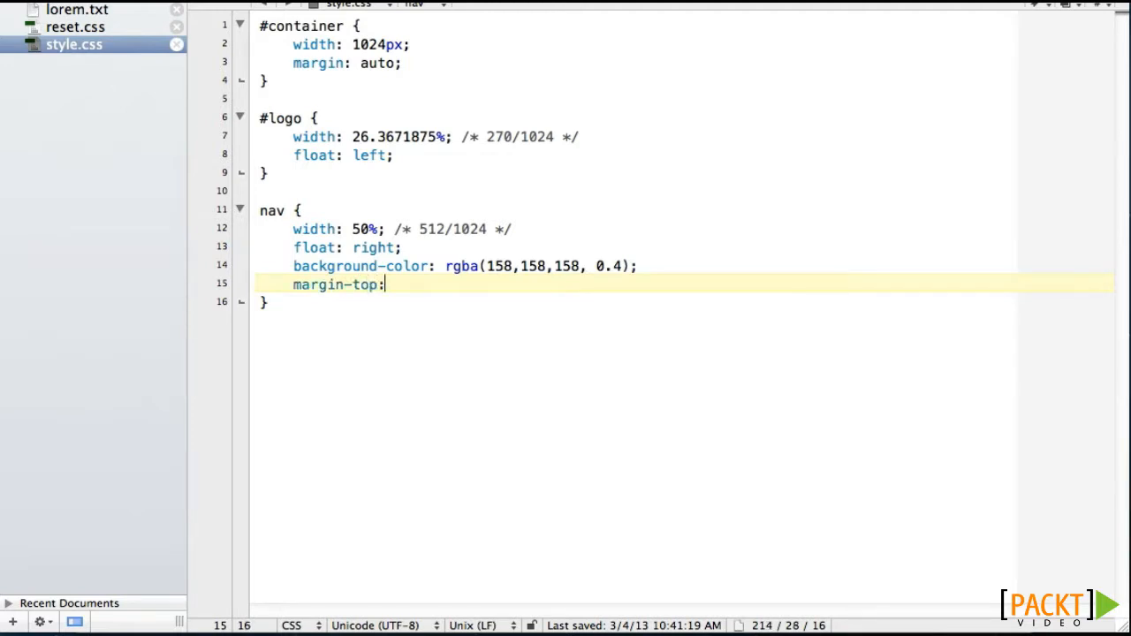
text(35)
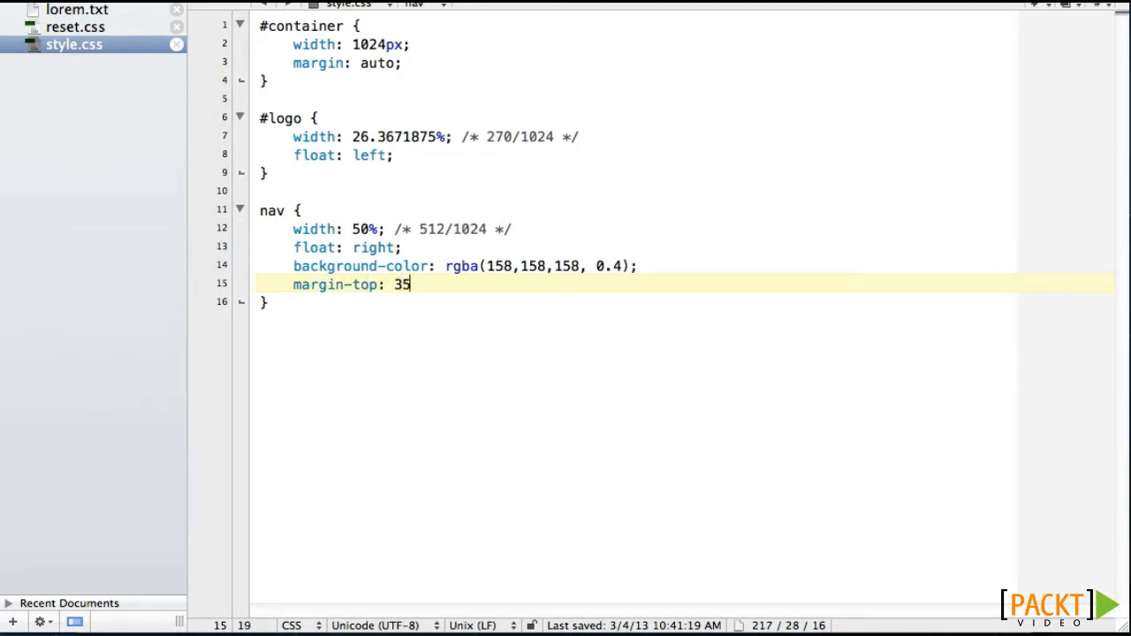
text(px;)
text(nav)
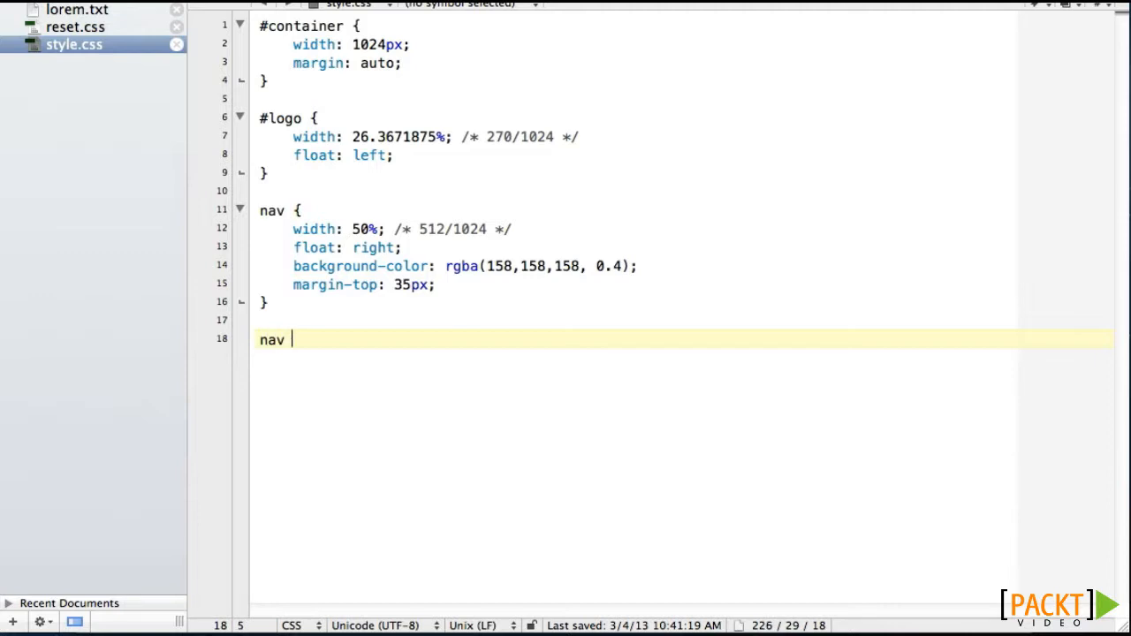
Step: Finish the nav li { } rule and give it display: inline-block;
text(li {)
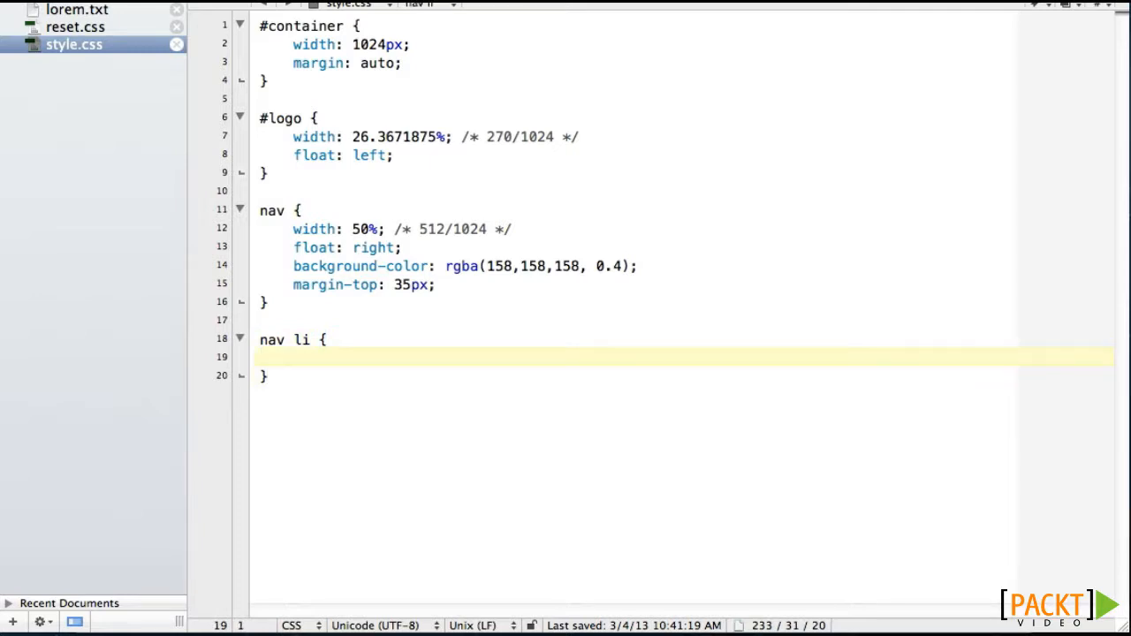
click(259, 356)
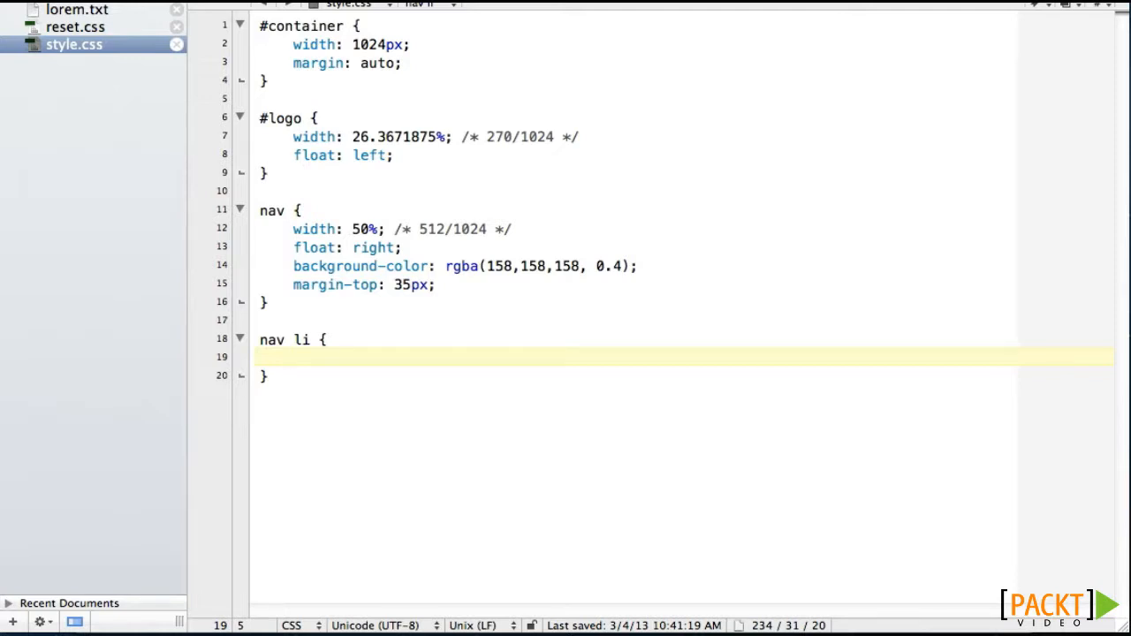
text(display: i)
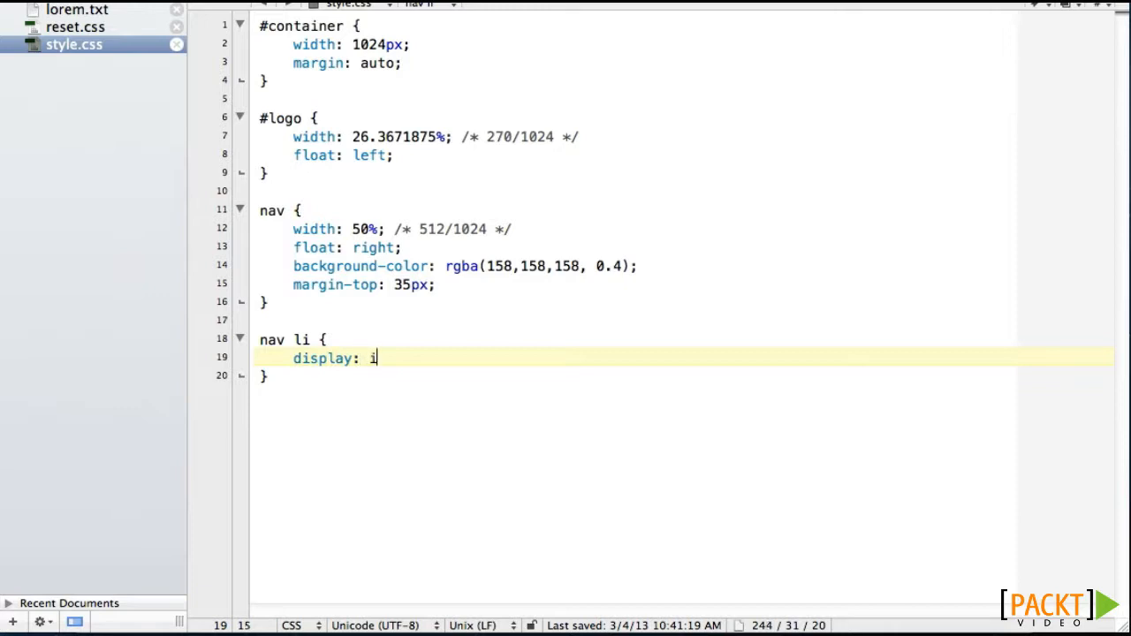
text(nline-blo)
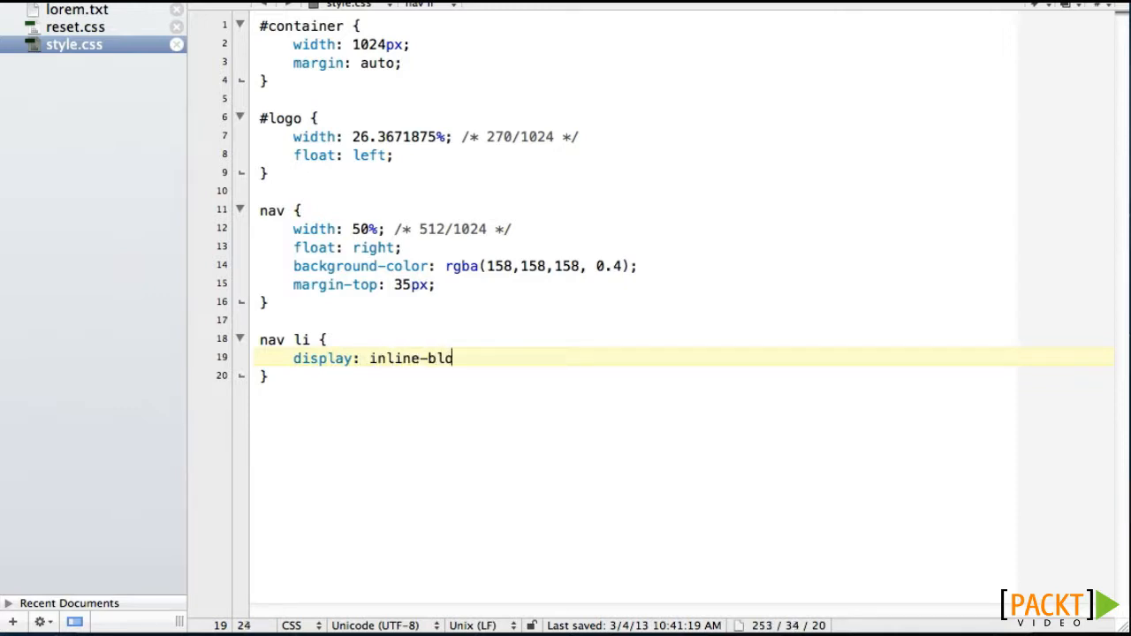
text(ck;)
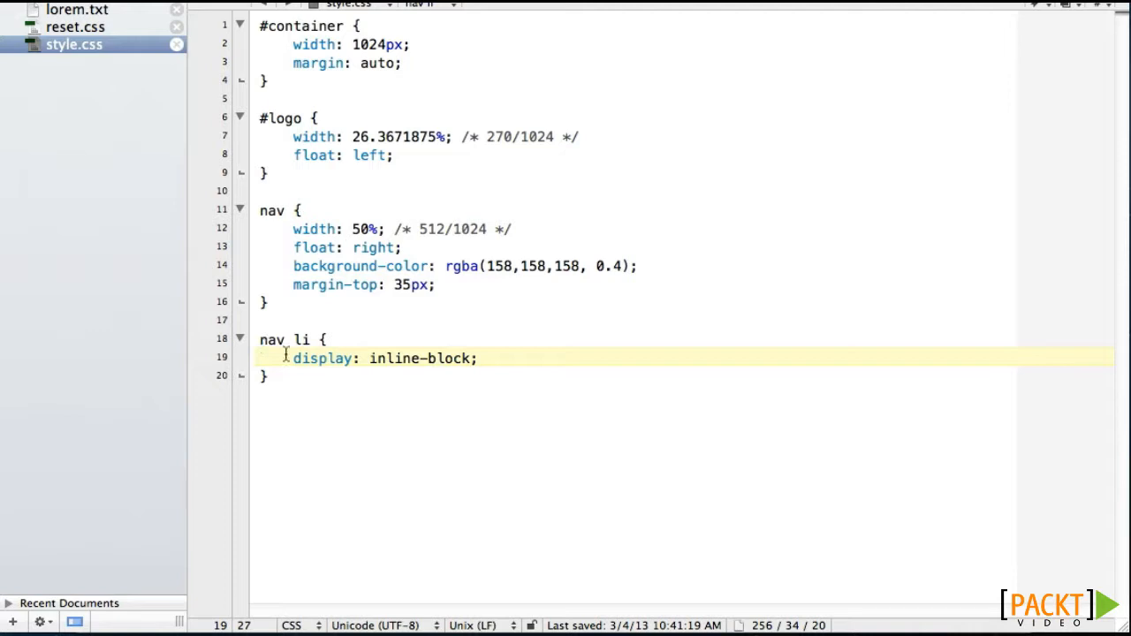
mouse_move(510, 409)
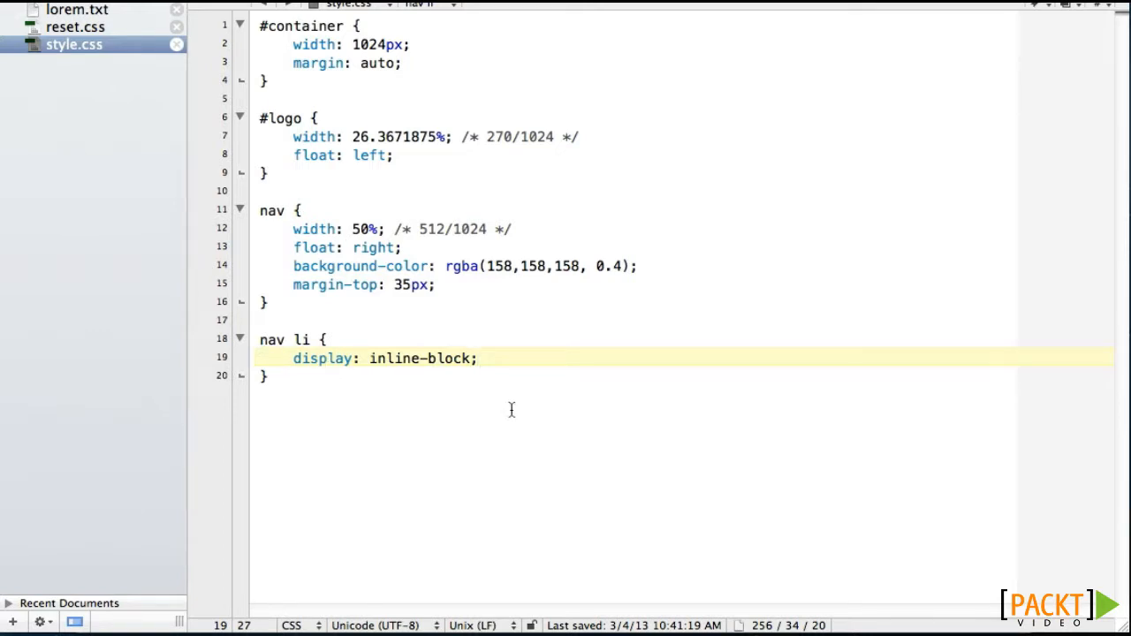
click(477, 358)
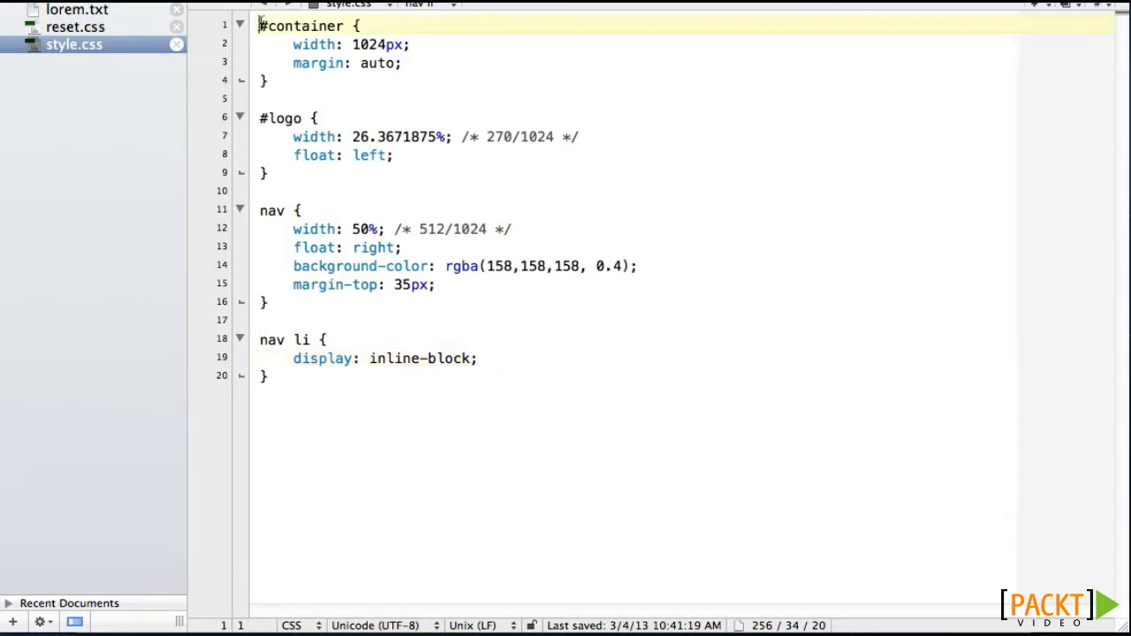
Step: Add font-family: helvetica; on a new line inside the body rule
key(Enter)
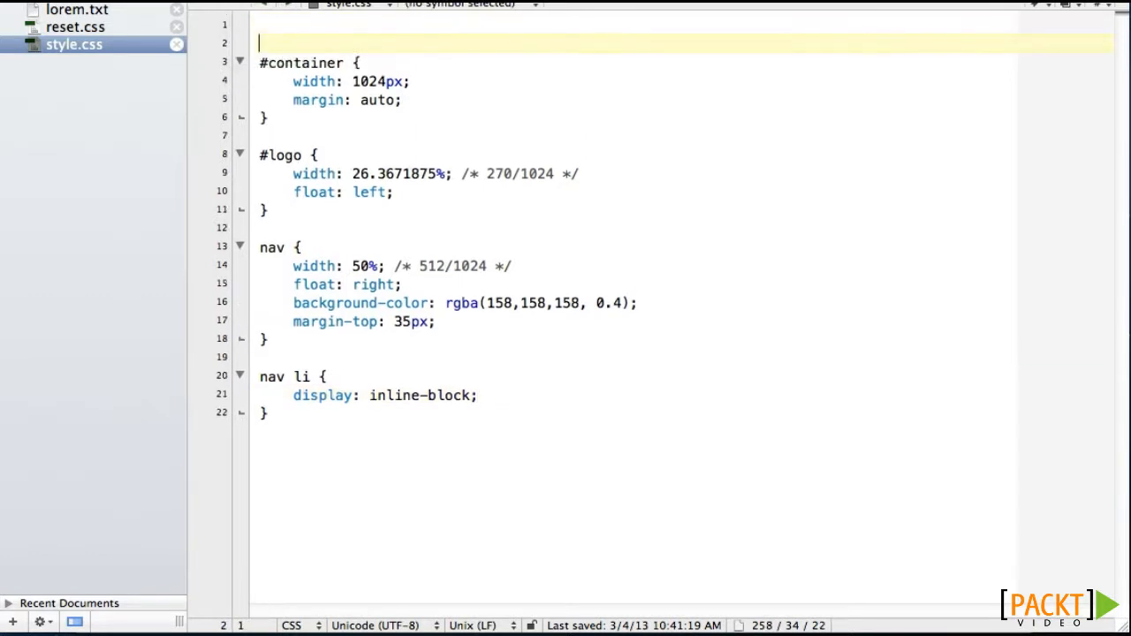
text(bd)
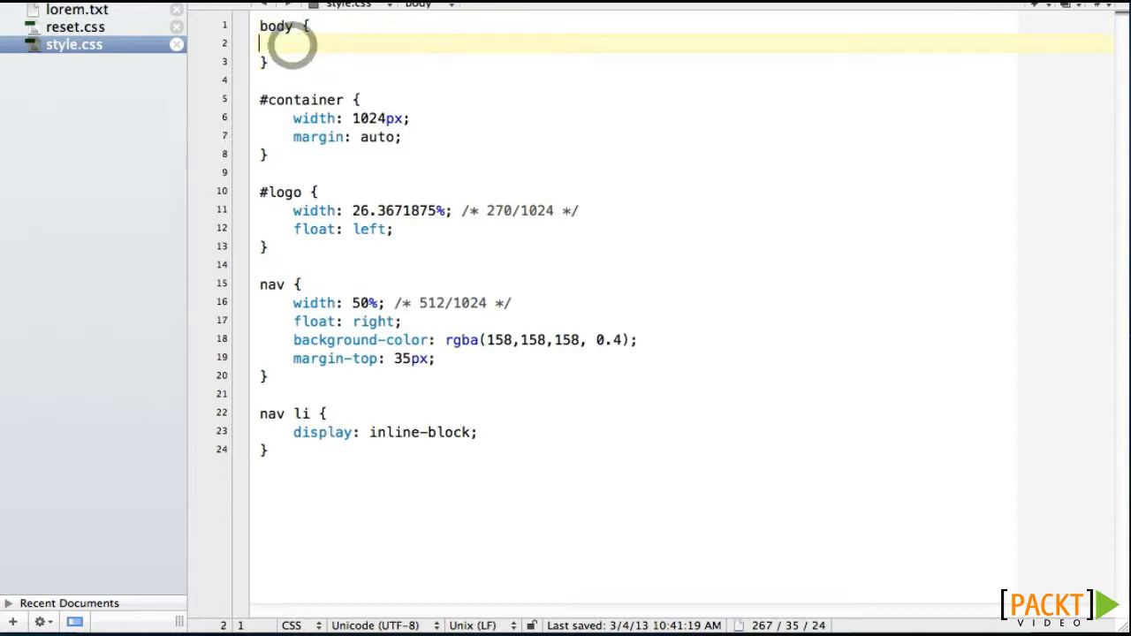
text(fo)
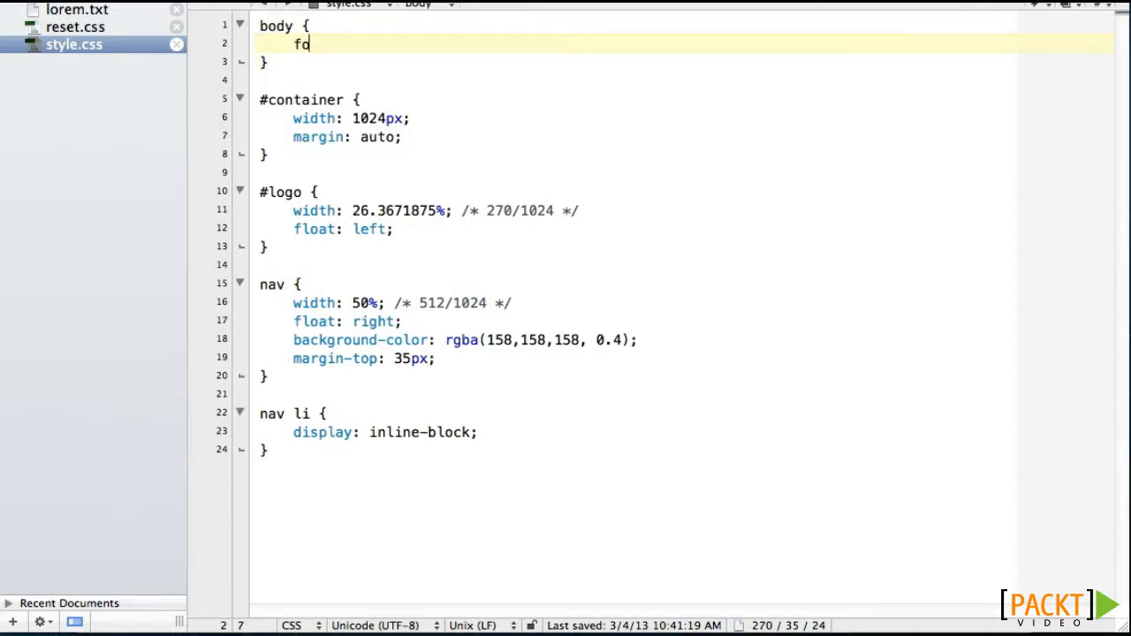
text(nt-f)
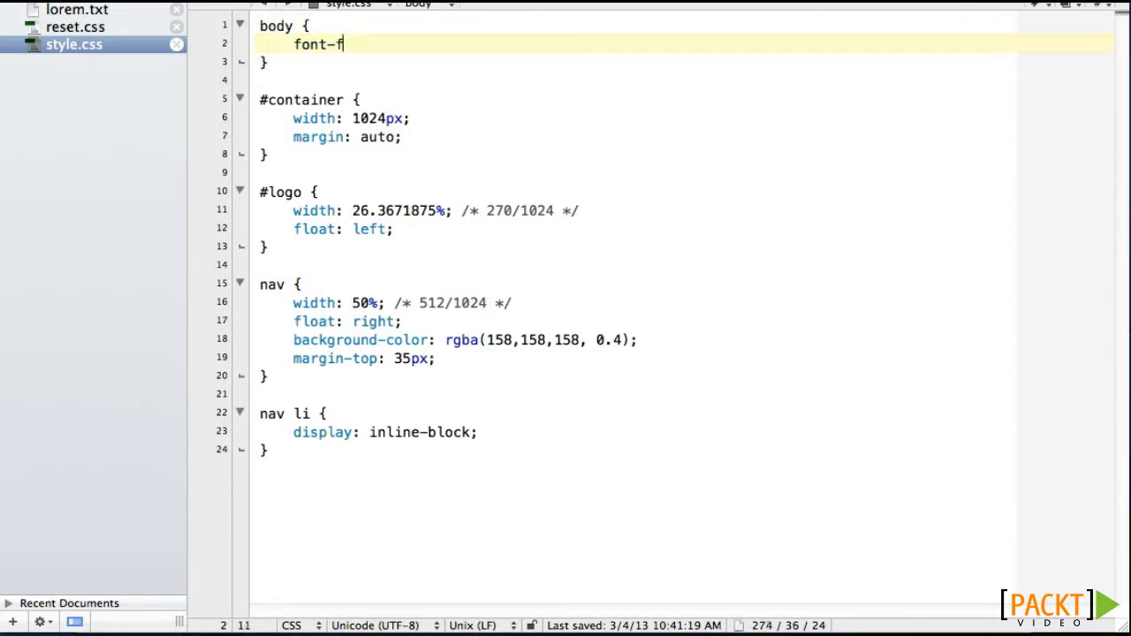
text(ami)
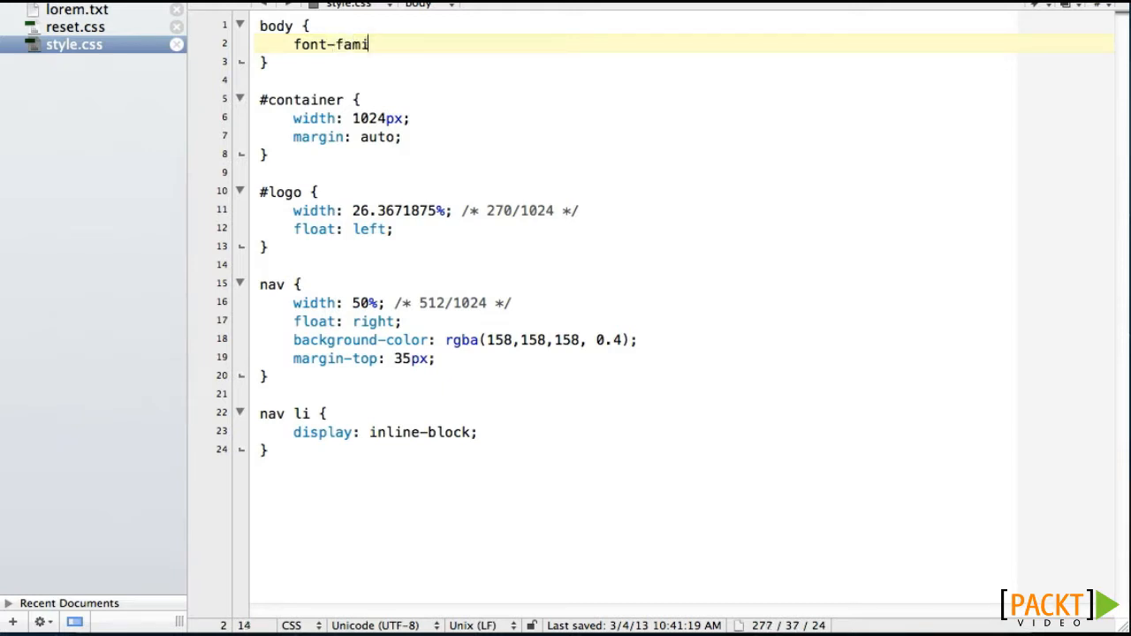
text(ly:)
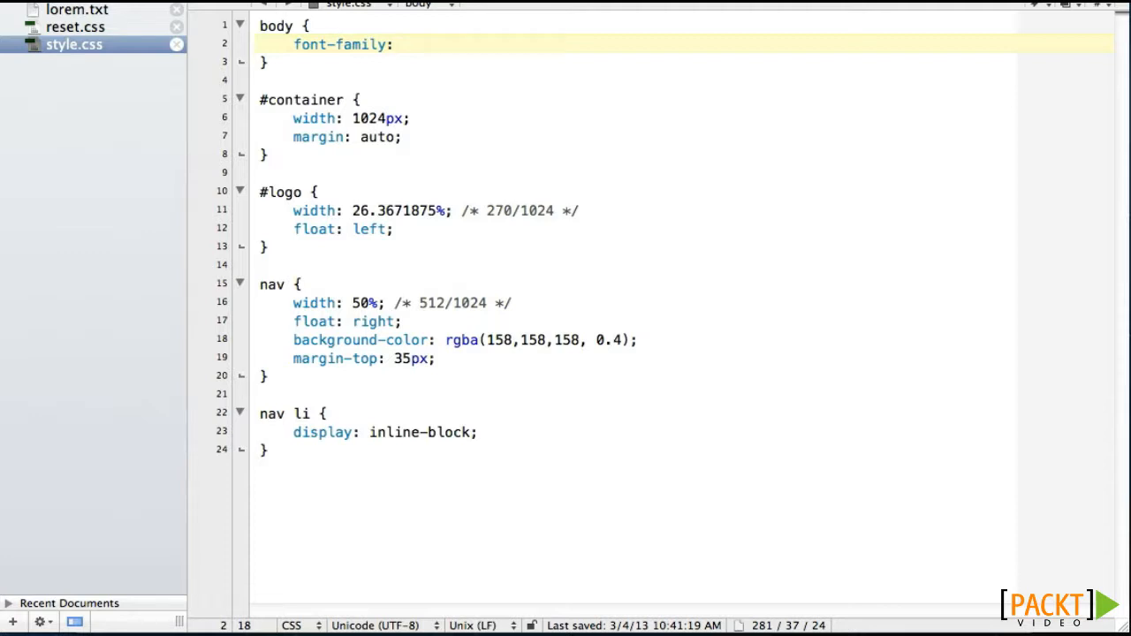
text(h)
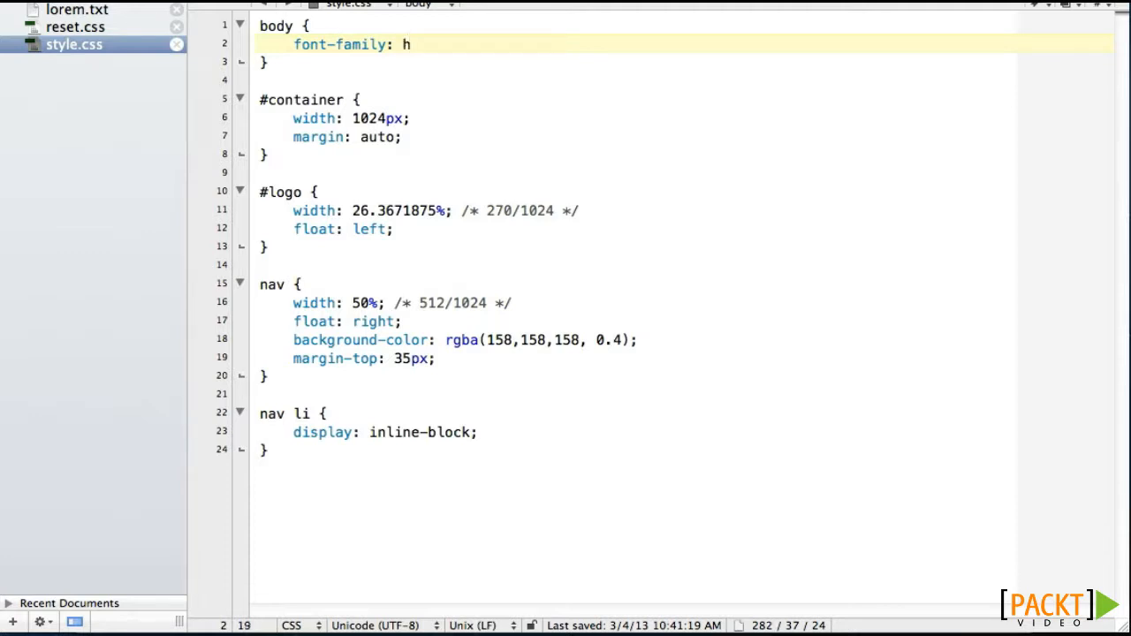
text(elve)
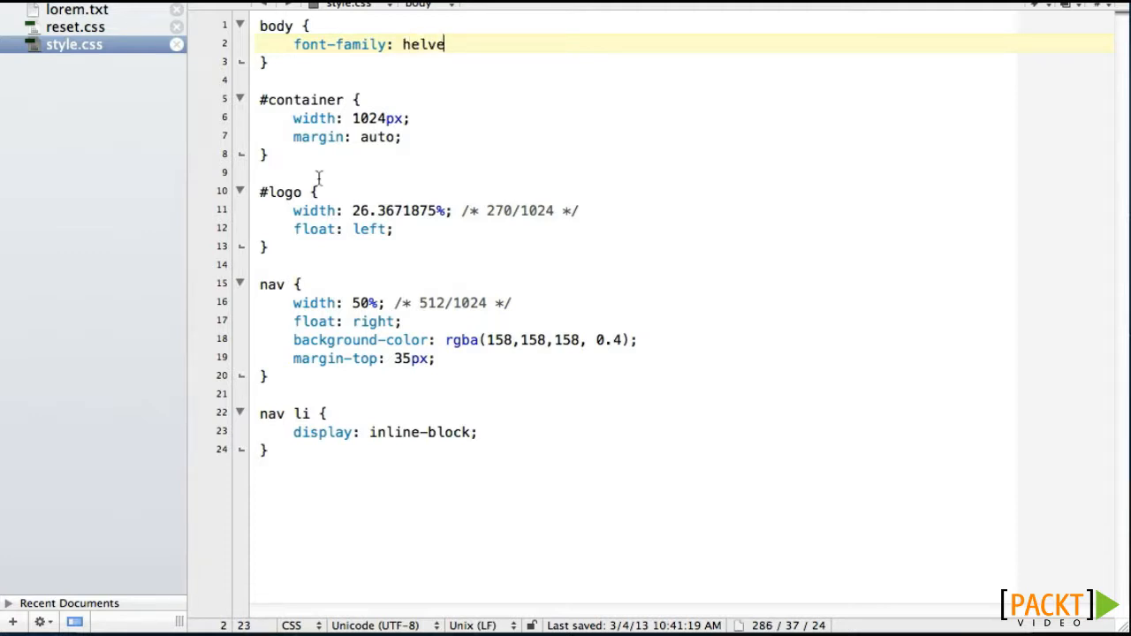
text(tic)
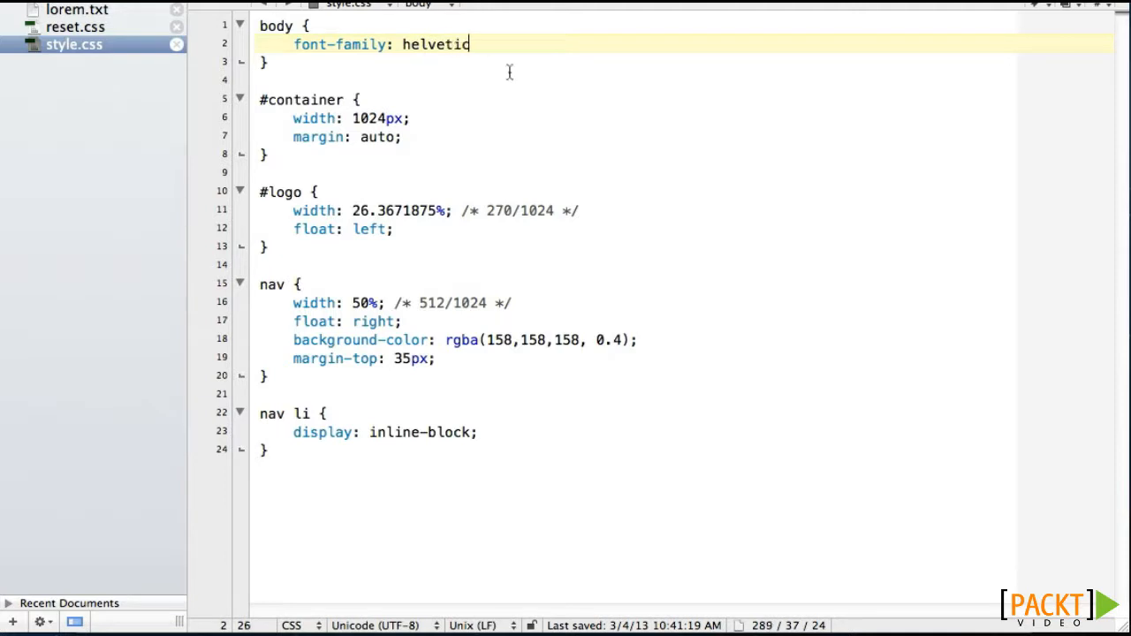
text(a;)
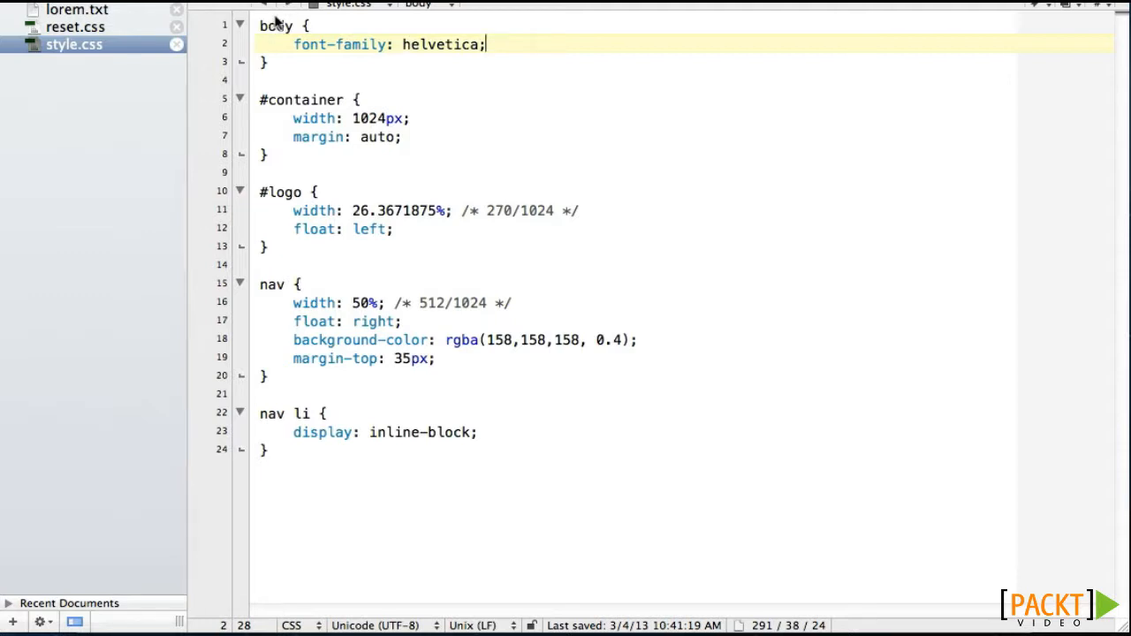
mouse_move(403, 156)
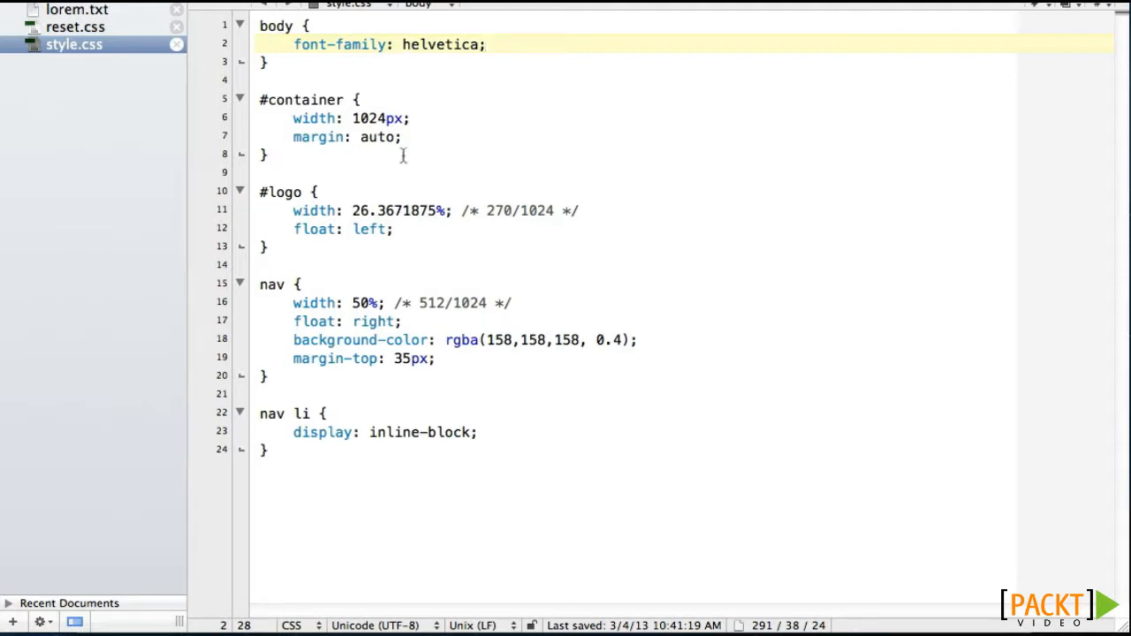
click(481, 432)
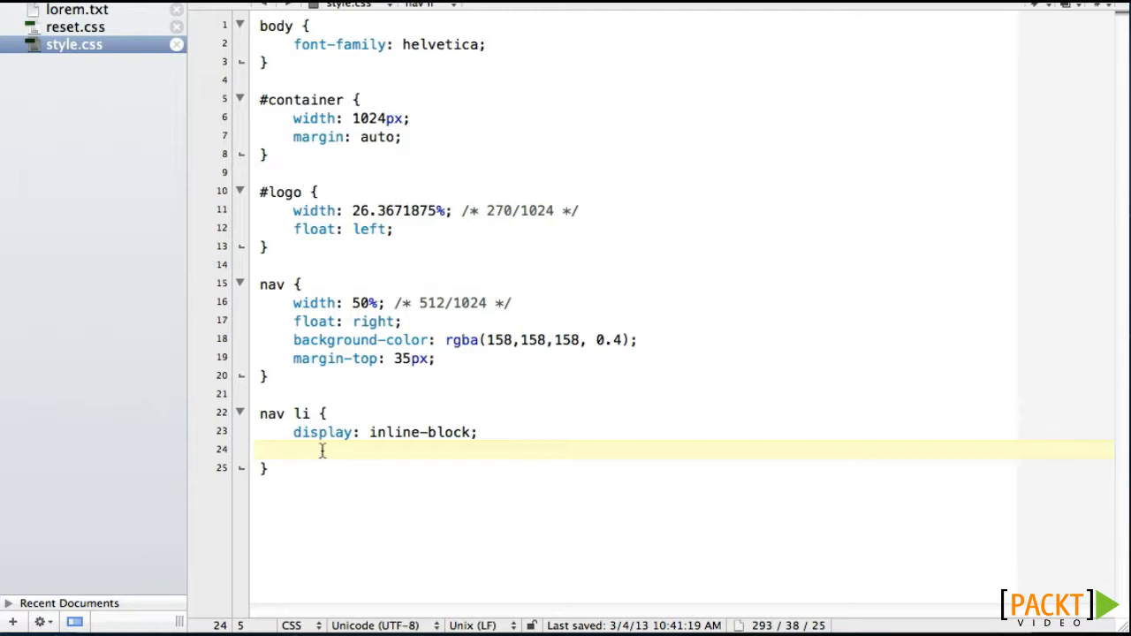
Step: Give the nav li rule margin: 10px 20px; and font-size: 19px;
text(marg)
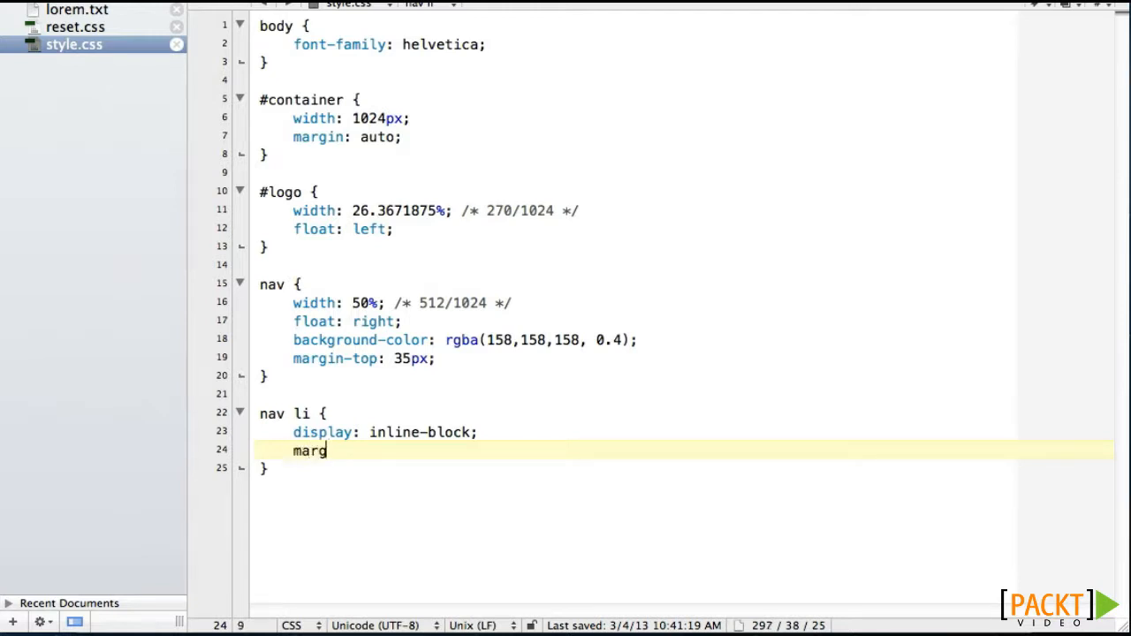
text(in:)
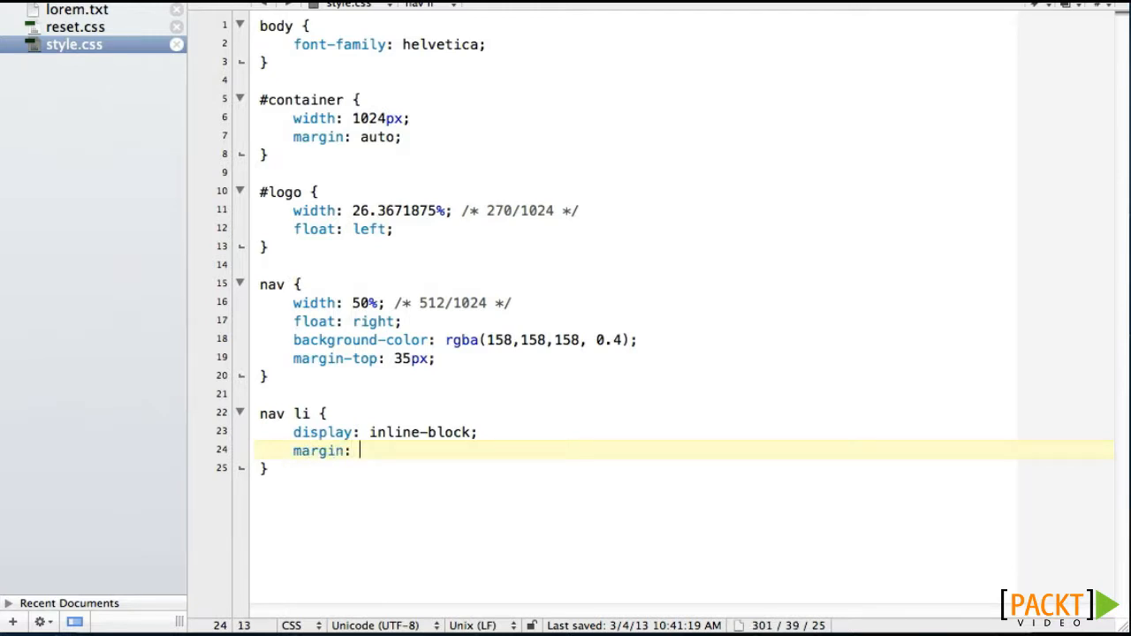
text(10px)
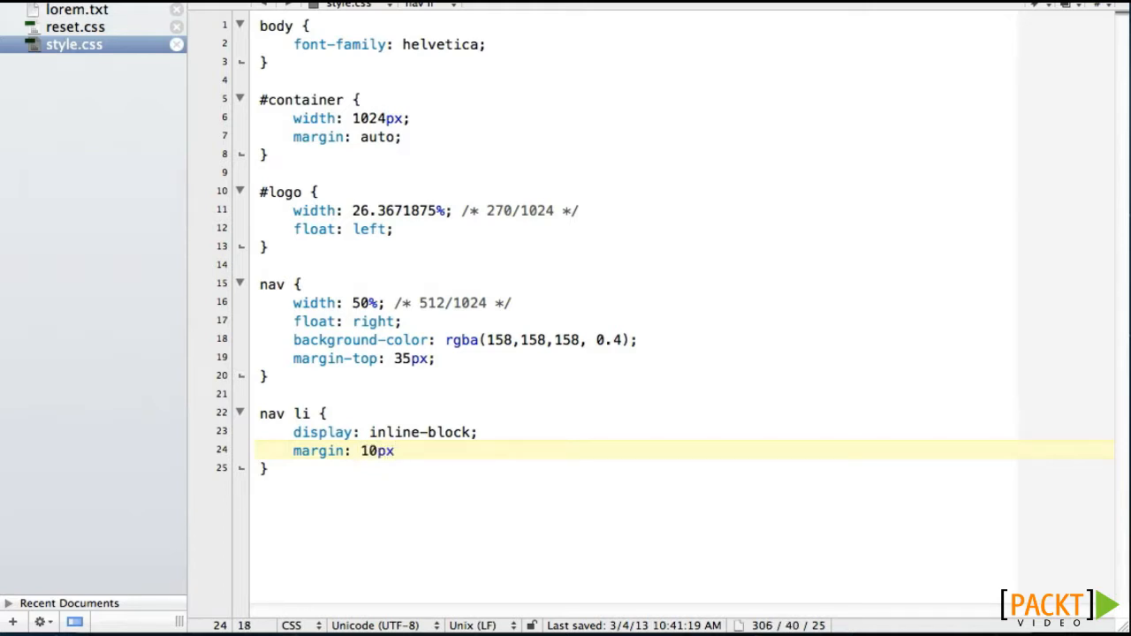
text(20px;)
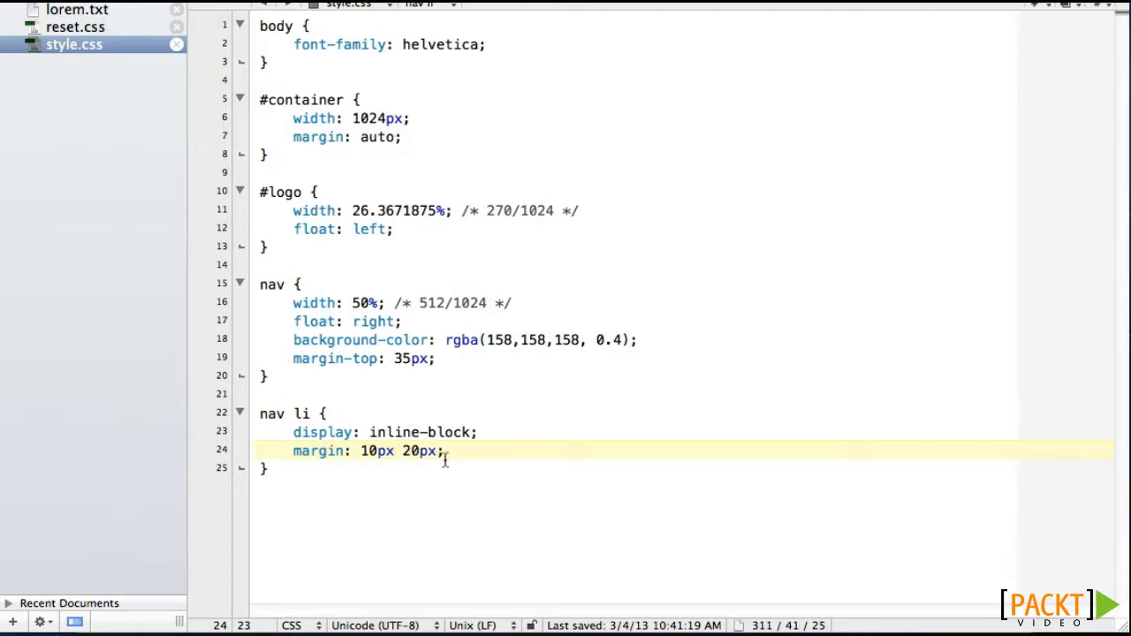
text(font-)
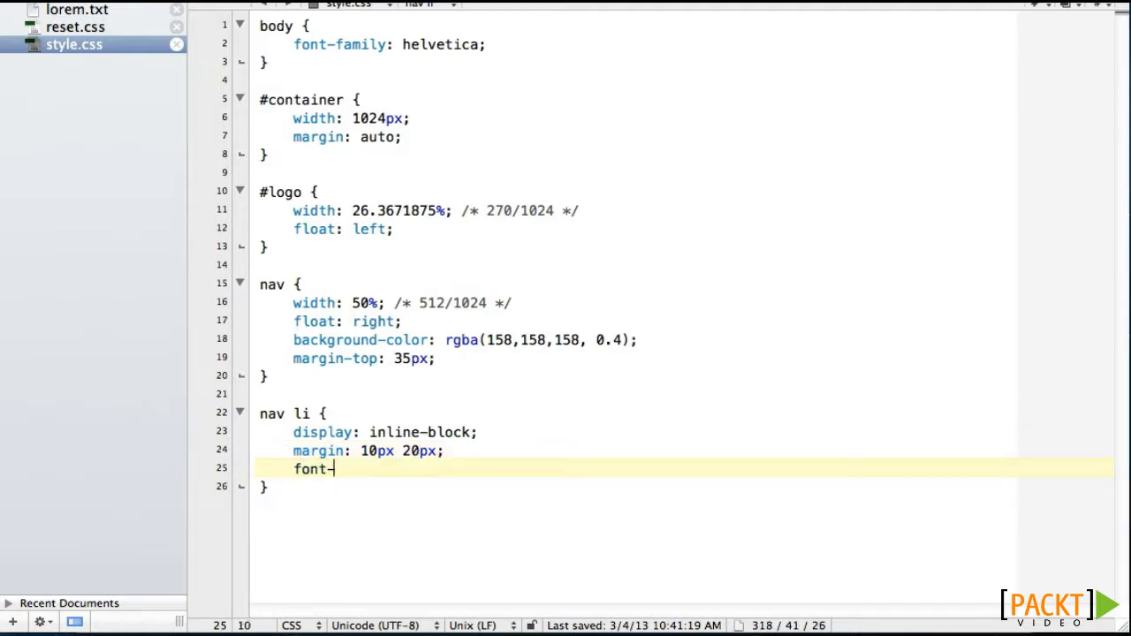
text(size:)
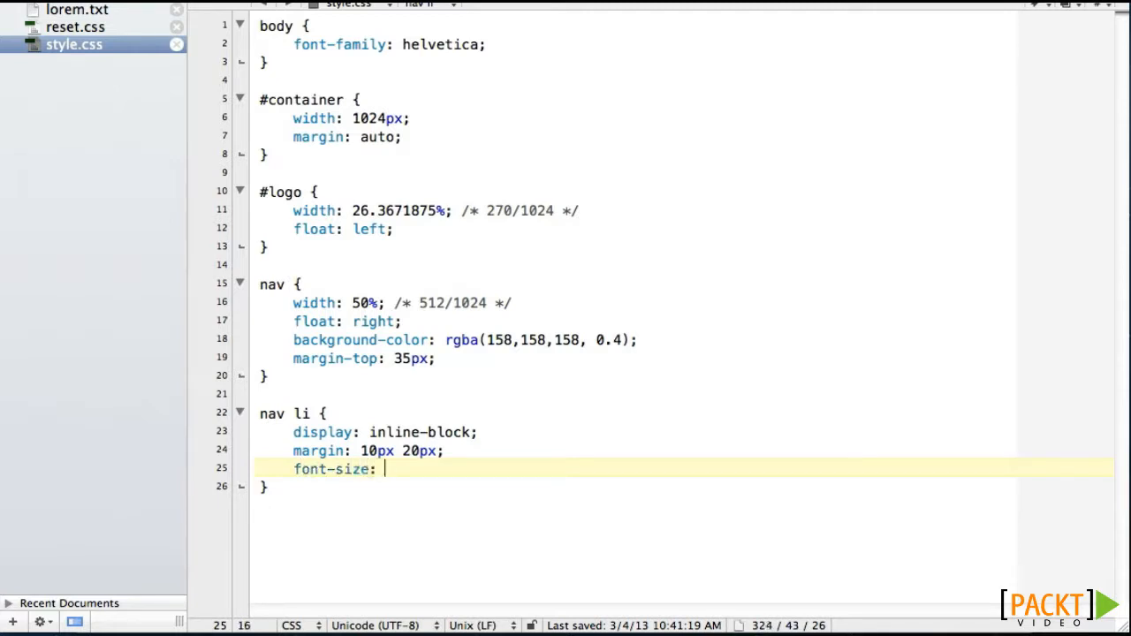
text(19px;)
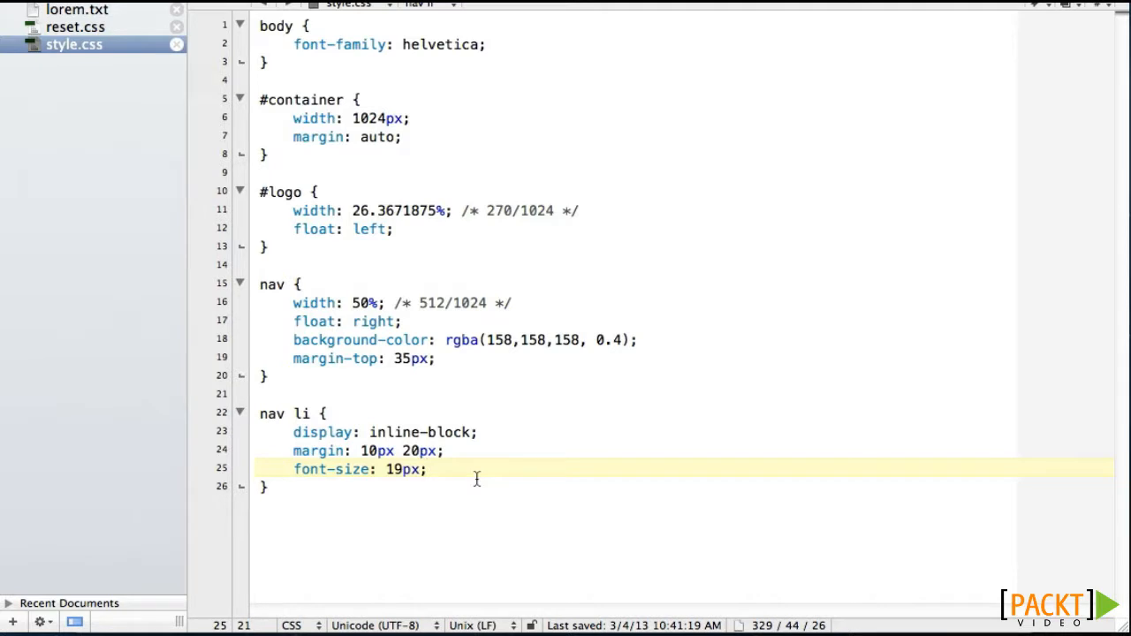
mouse_move(476, 469)
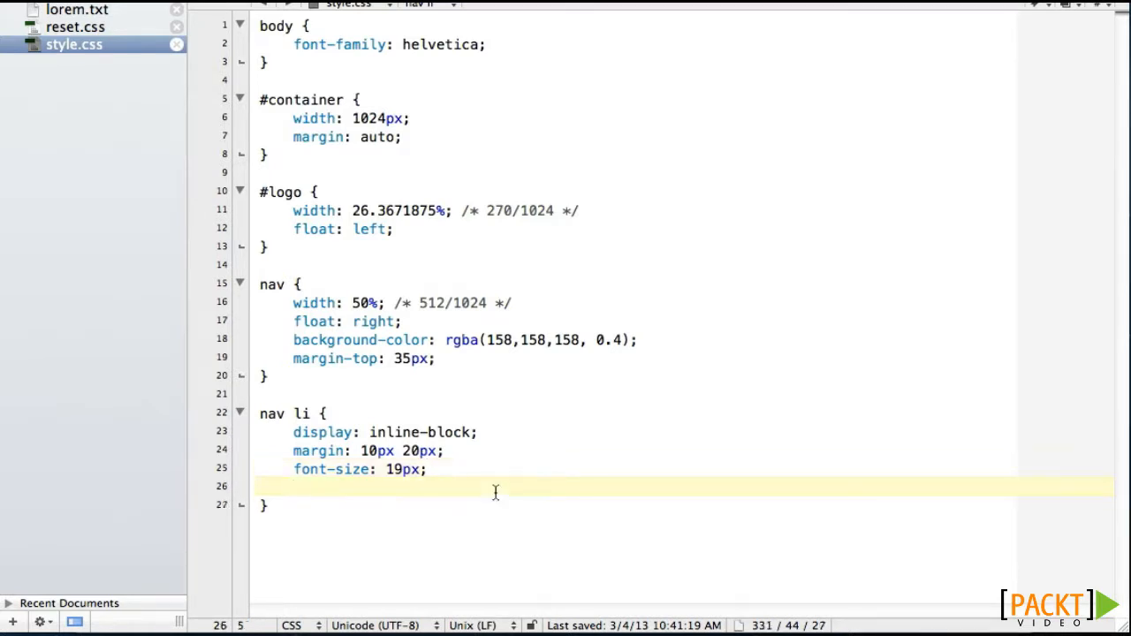
Step: Add text-transform: uppercase; on a new line in the nav li rule
click(296, 486)
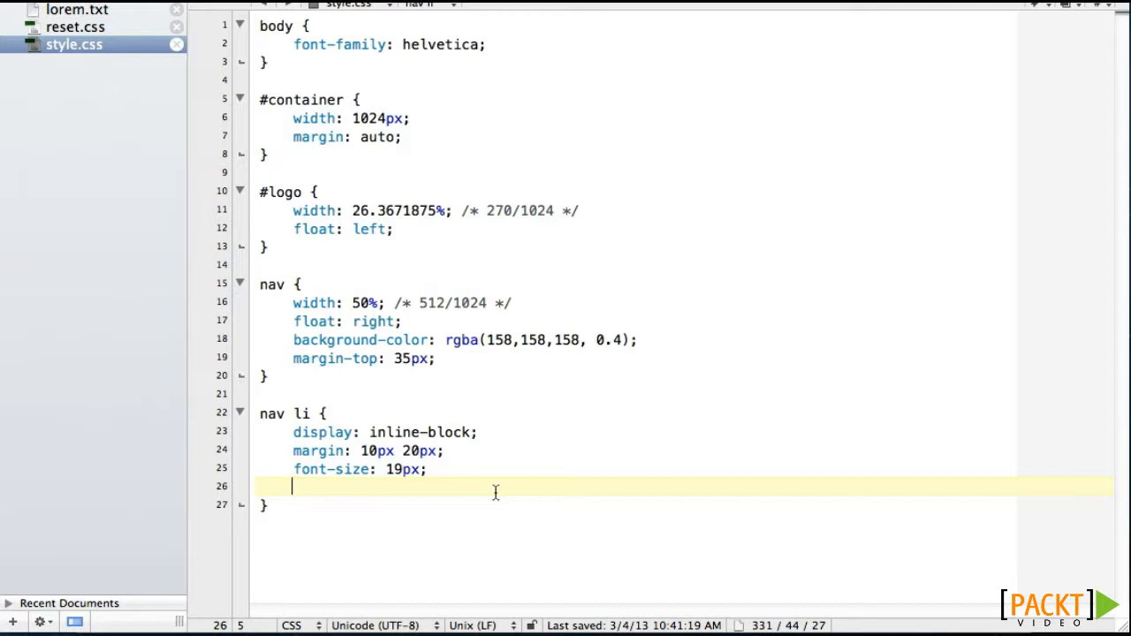
text(text)
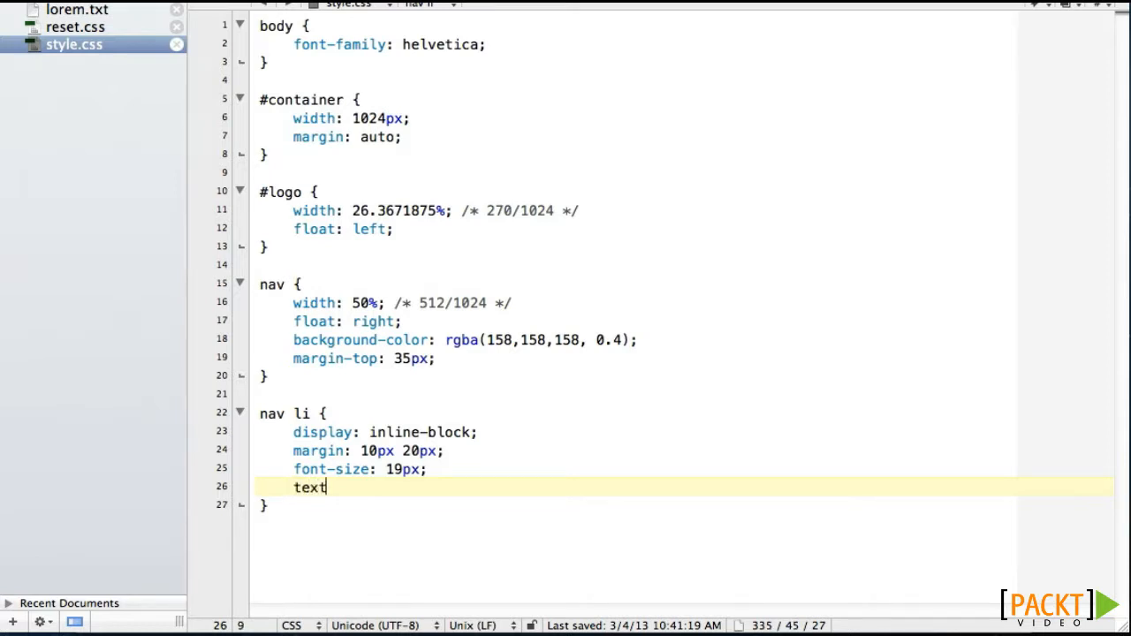
text(-tr)
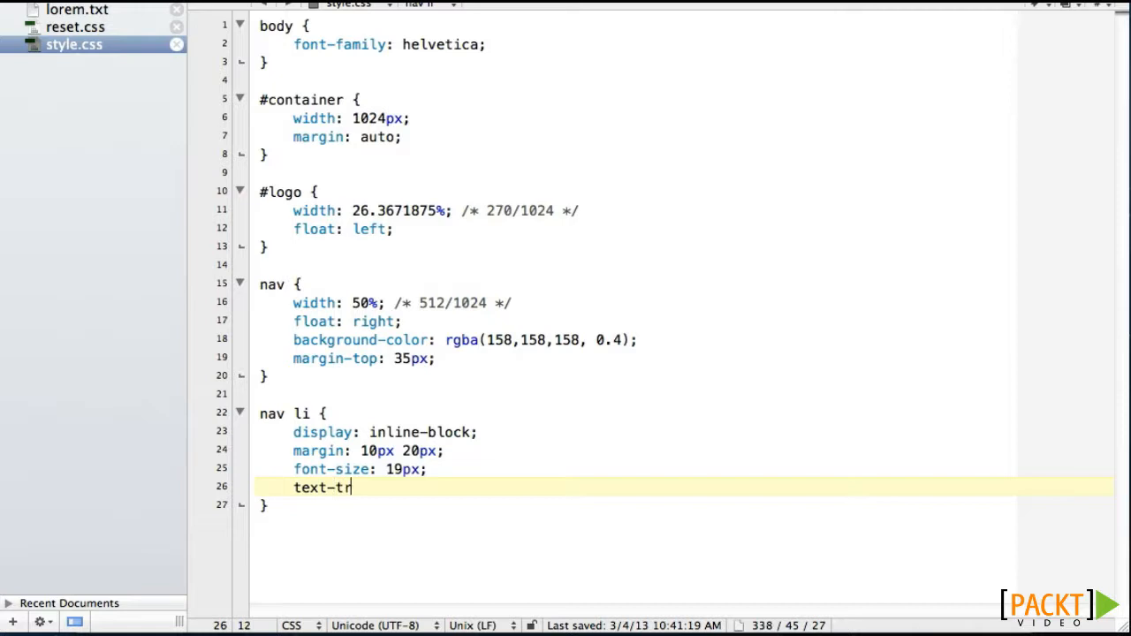
text(ansform)
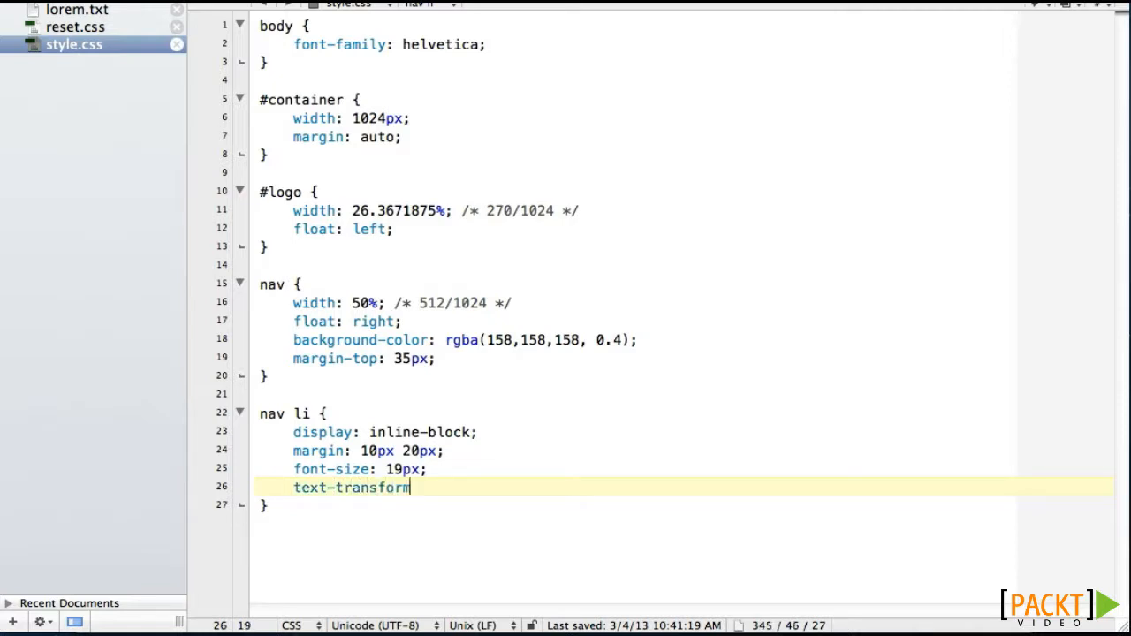
text(: up)
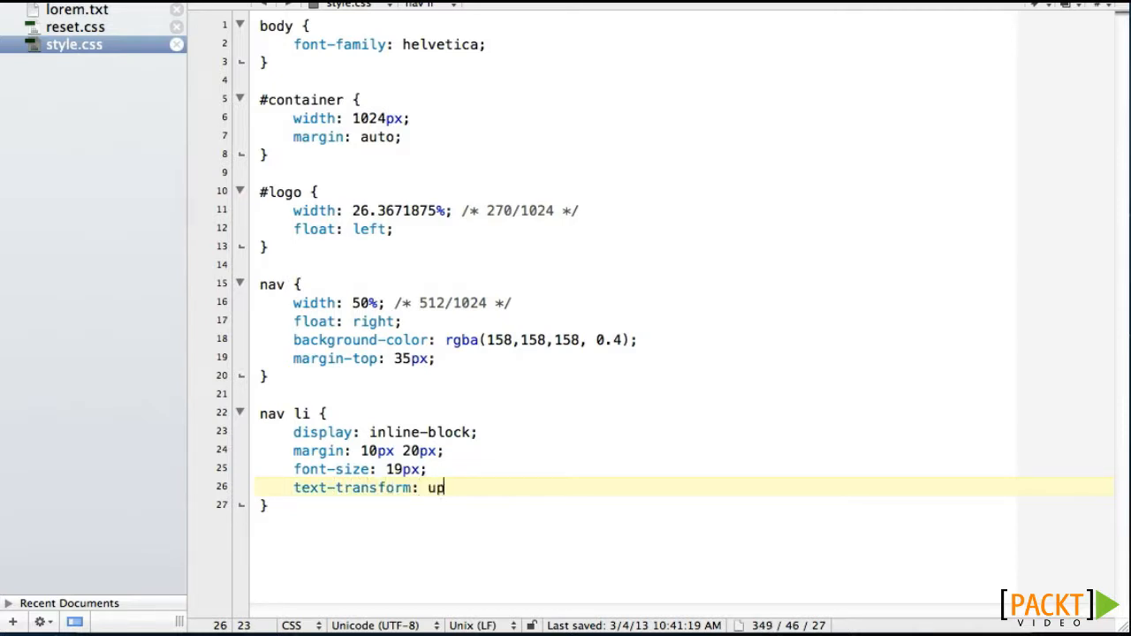
text(percas)
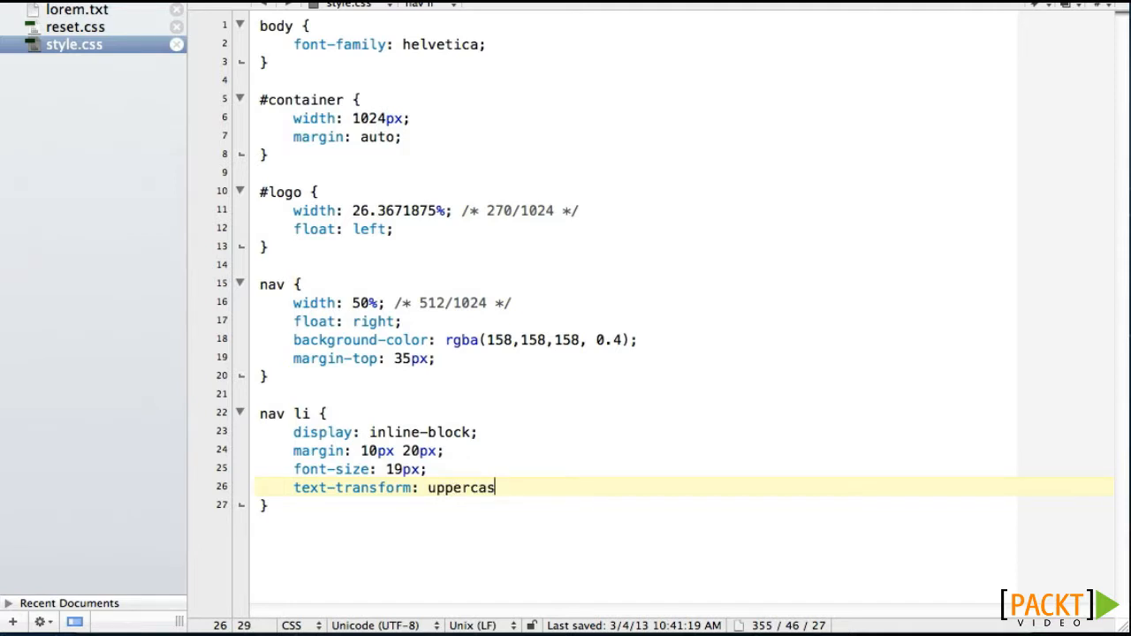
text(e;)
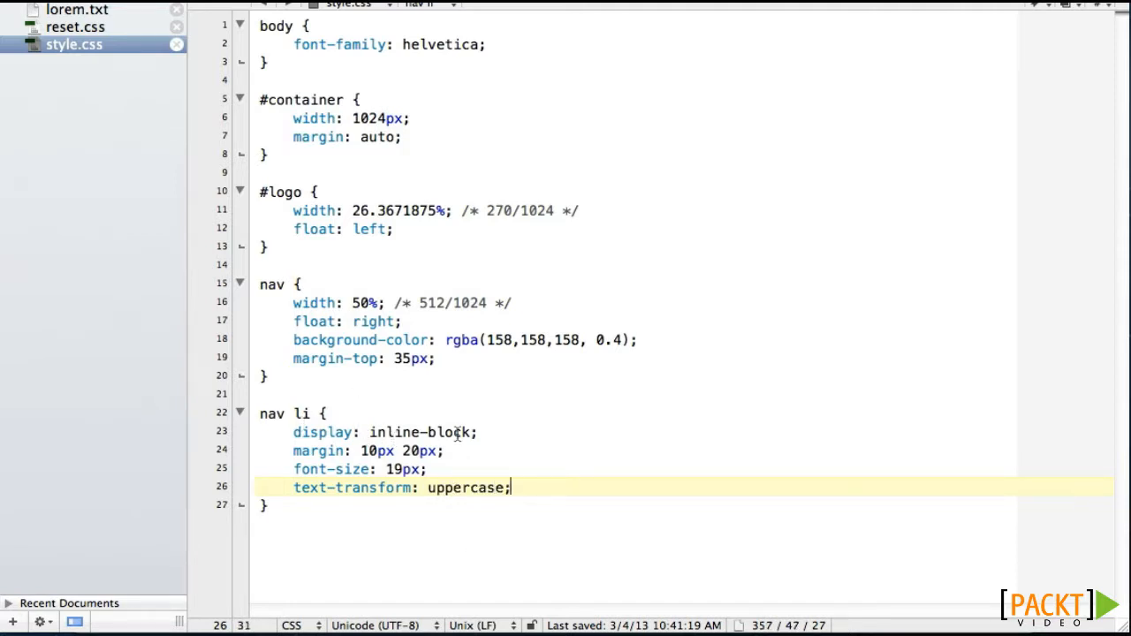
mouse_move(345, 466)
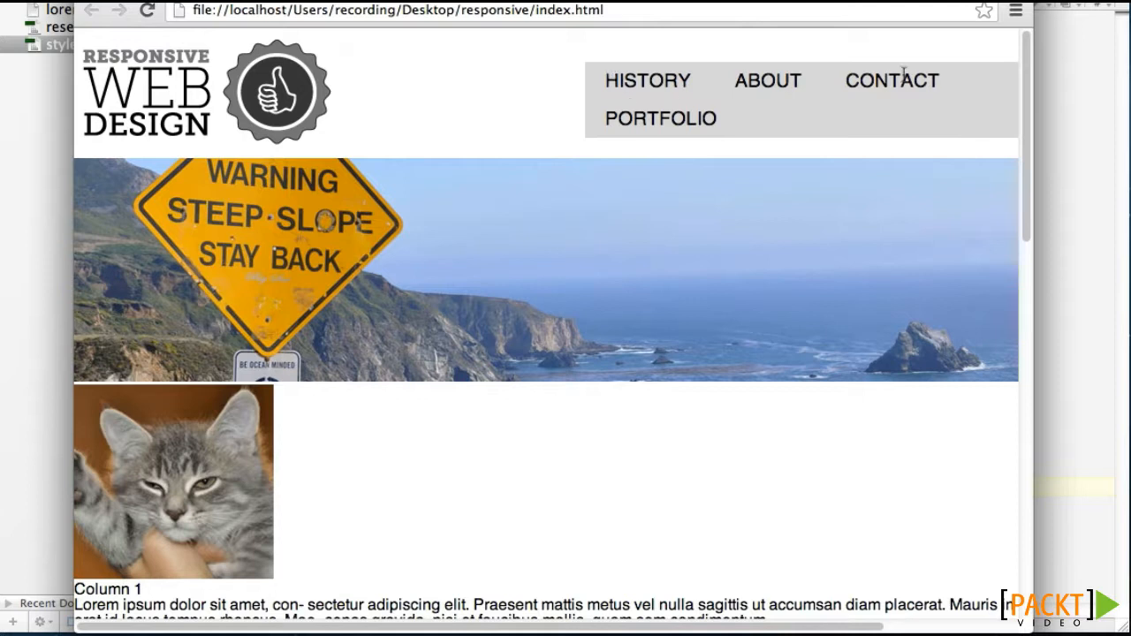
mouse_move(675, 77)
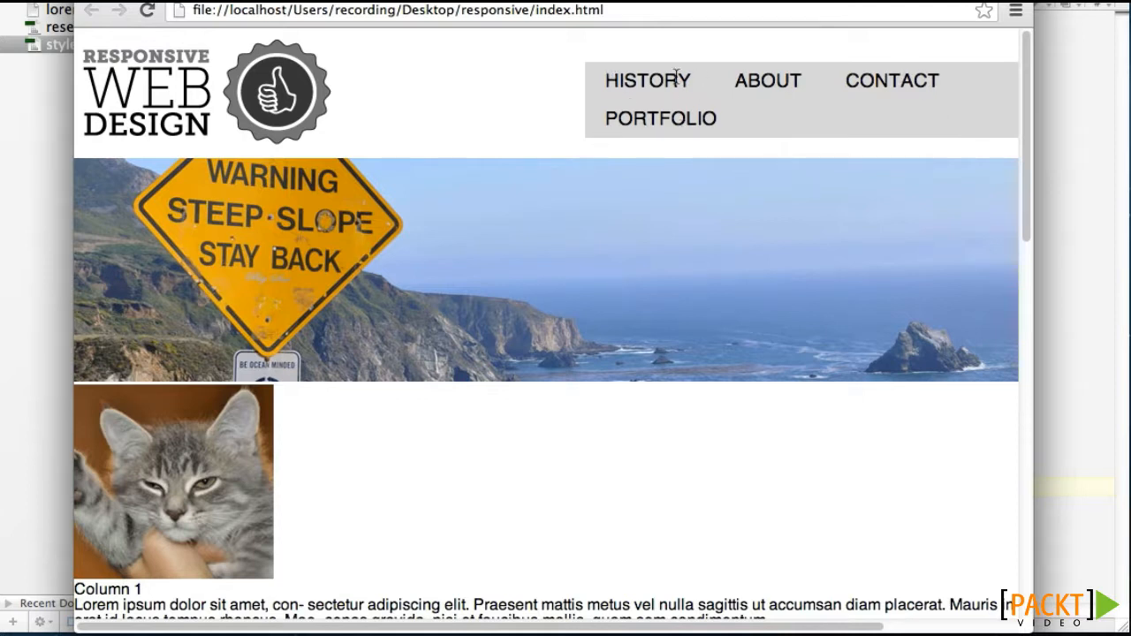
mouse_move(629, 39)
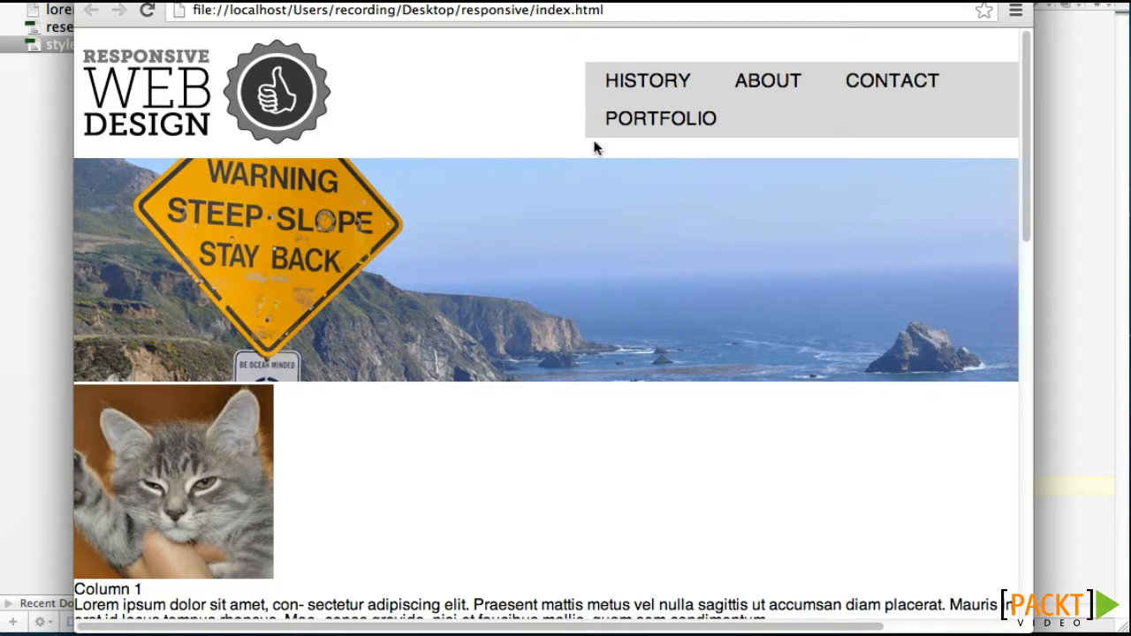
mouse_move(642, 249)
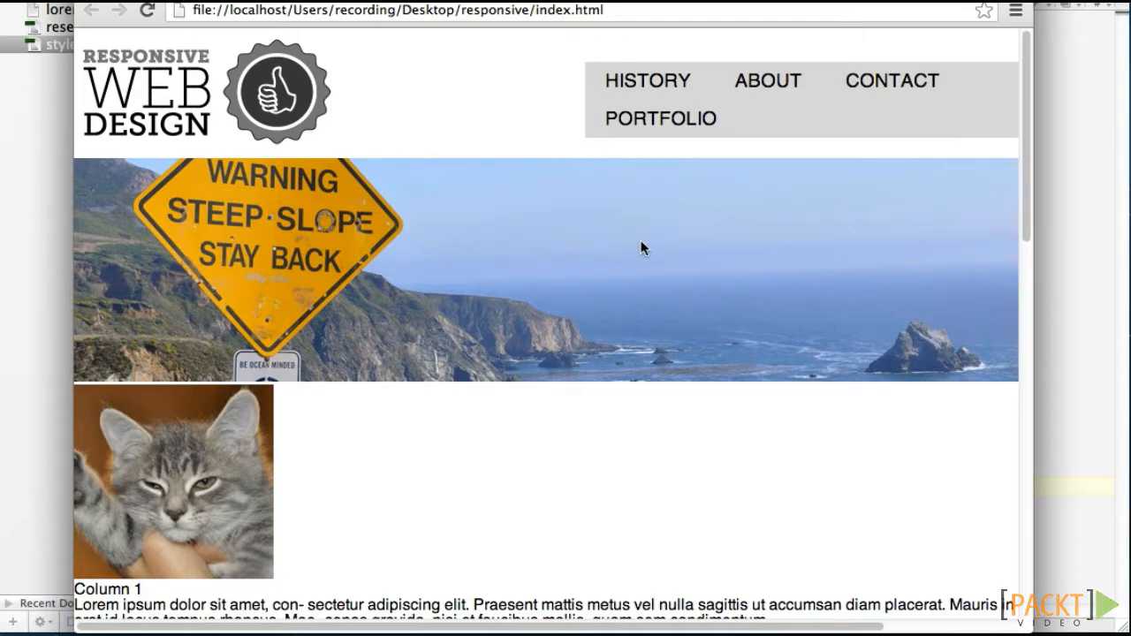